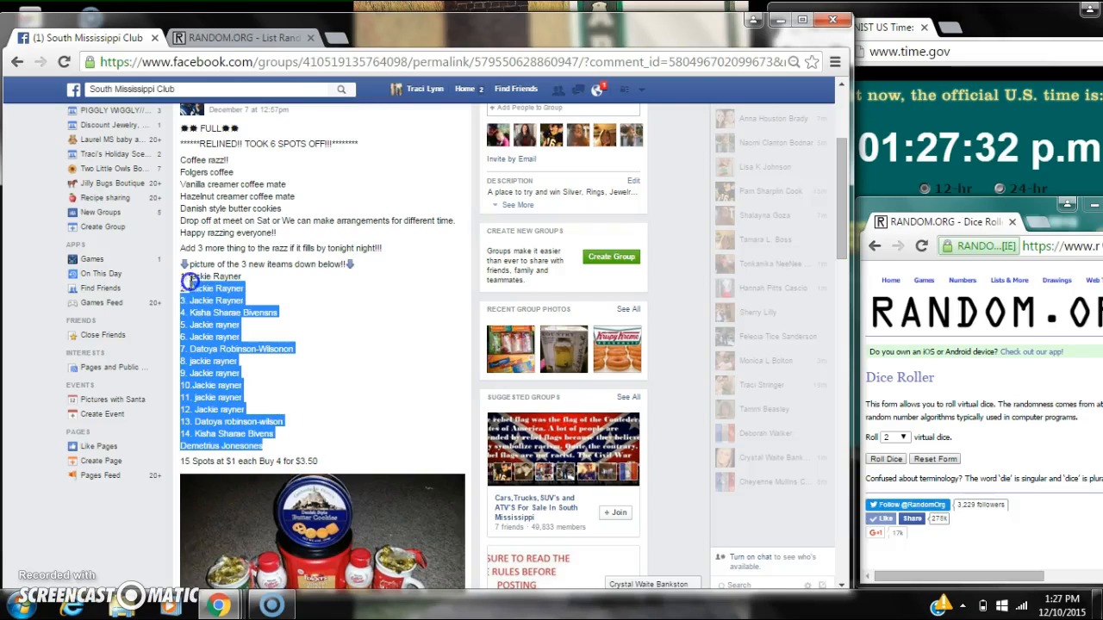
# Copy the 15-name list from the post, check the latest comment's timestamp and the clock
pyautogui.rightClick(193, 275)
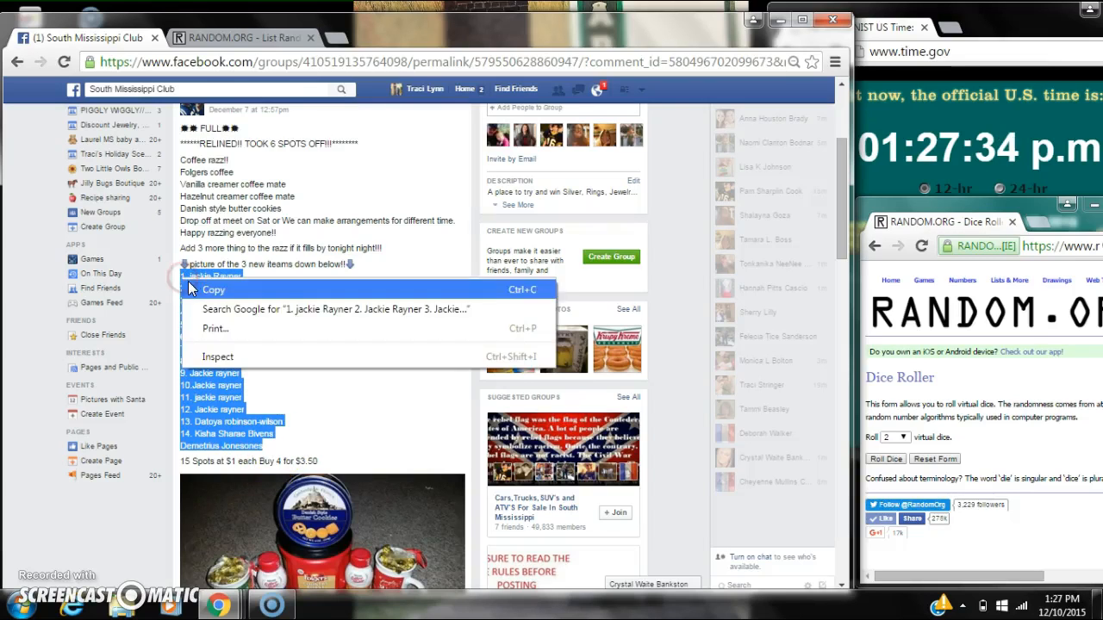
pyautogui.scroll(-3)
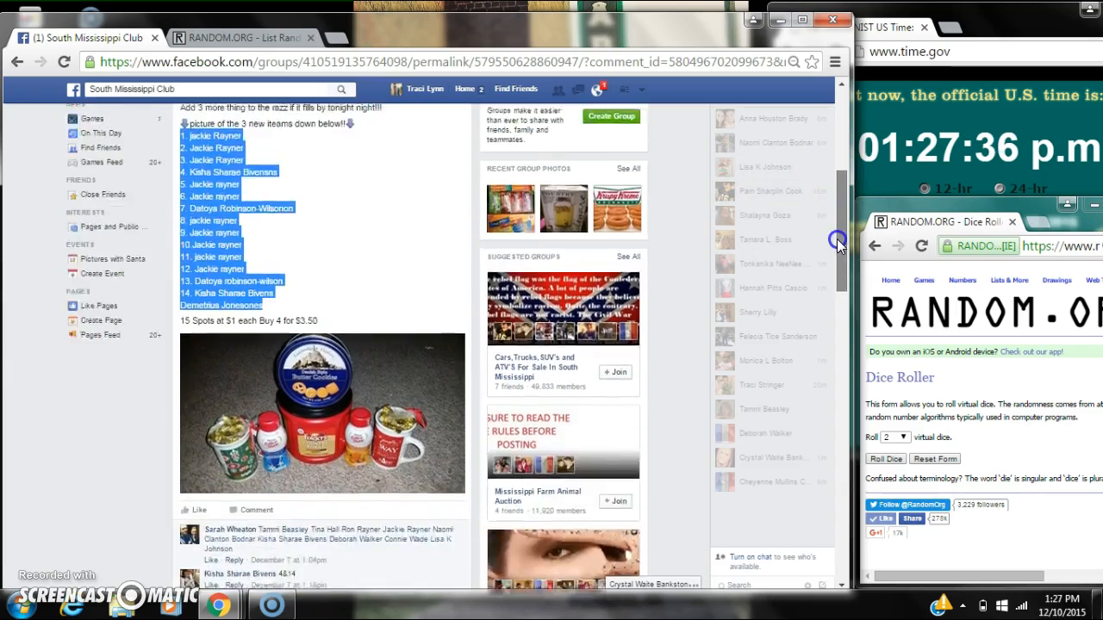
pyautogui.scroll(-3)
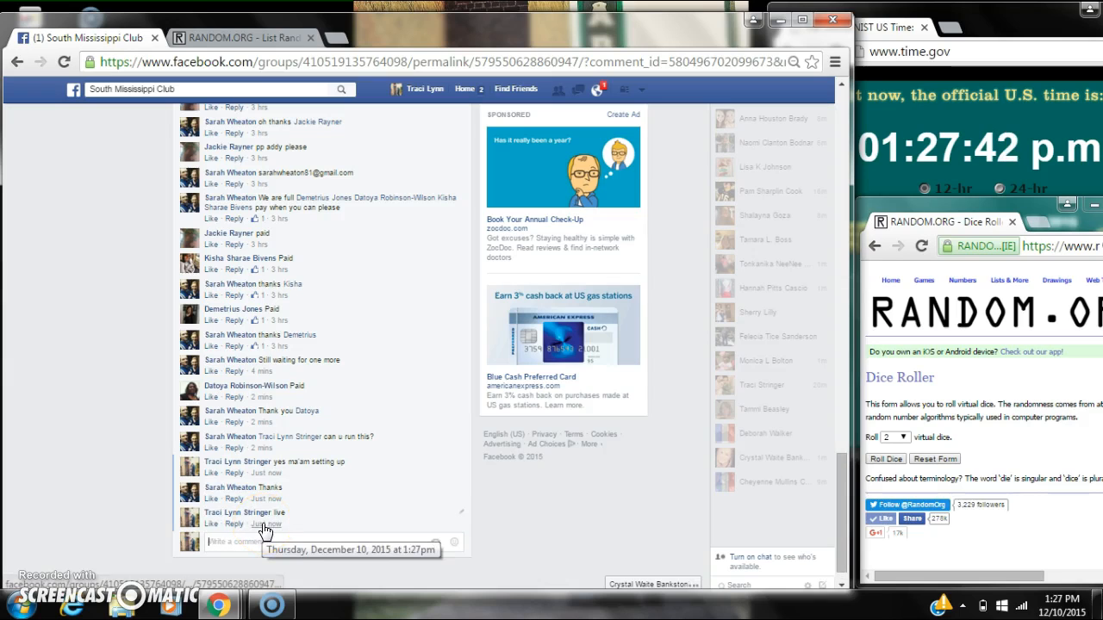
pyautogui.click(1060, 600)
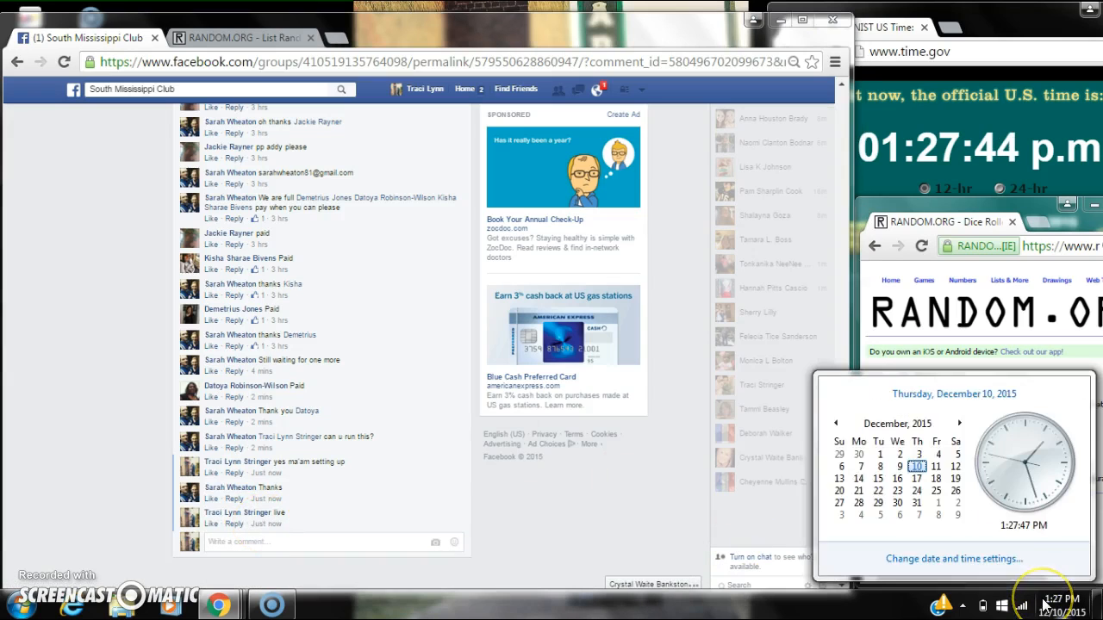
pyautogui.click(303, 38)
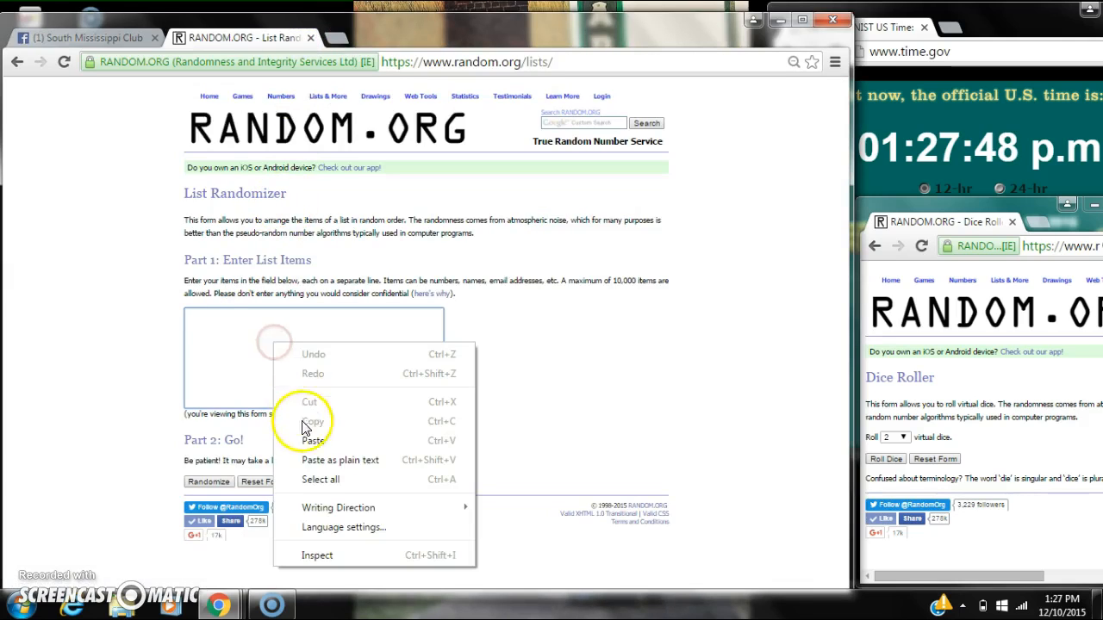
# Paste the 15 names into the List Randomizer box, roll the two dice and check the clock
pyautogui.click(314, 441)
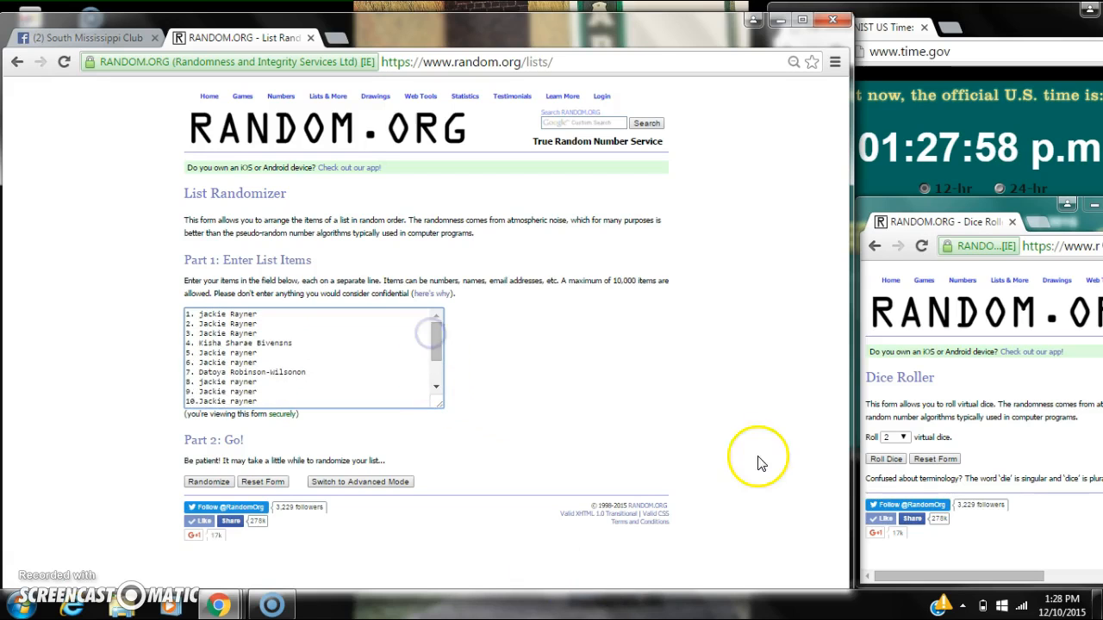
pyautogui.click(885, 459)
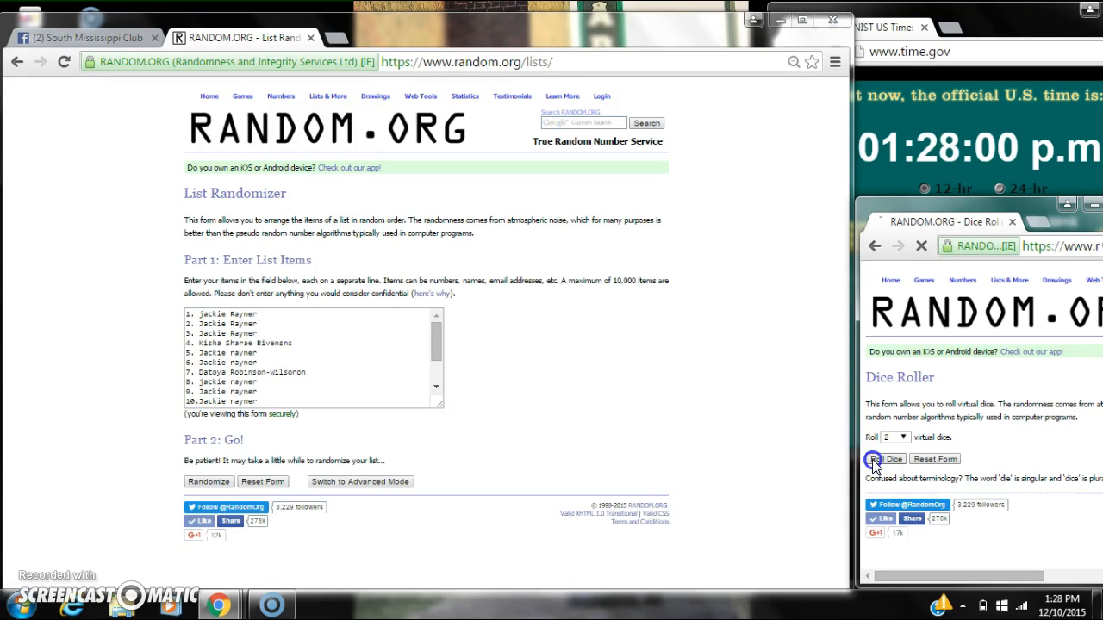
pyautogui.click(886, 458)
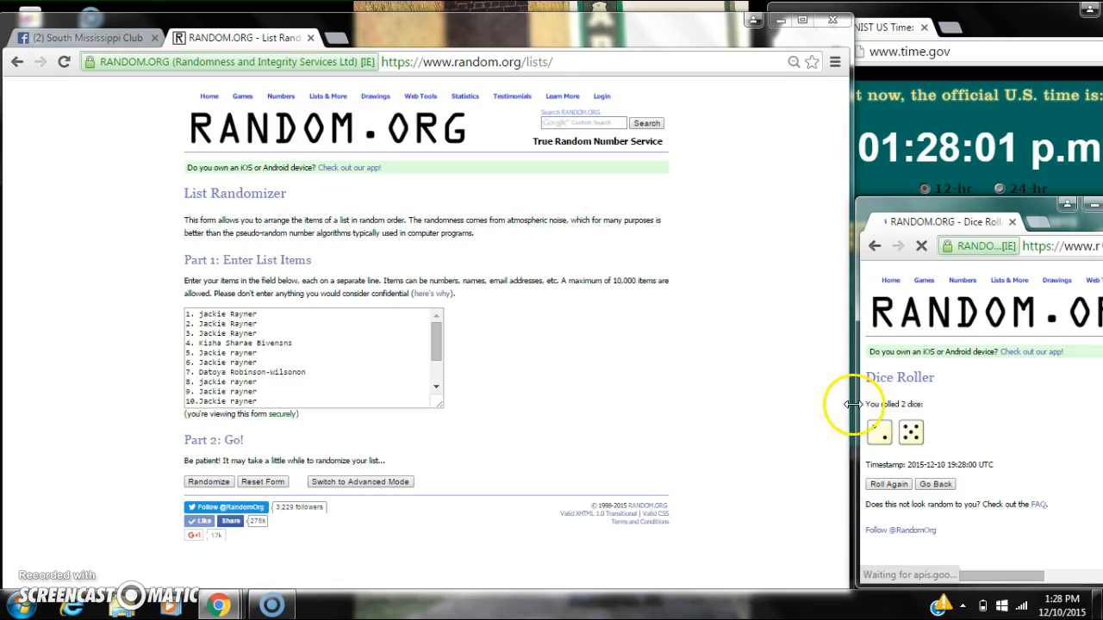
pyautogui.click(1062, 603)
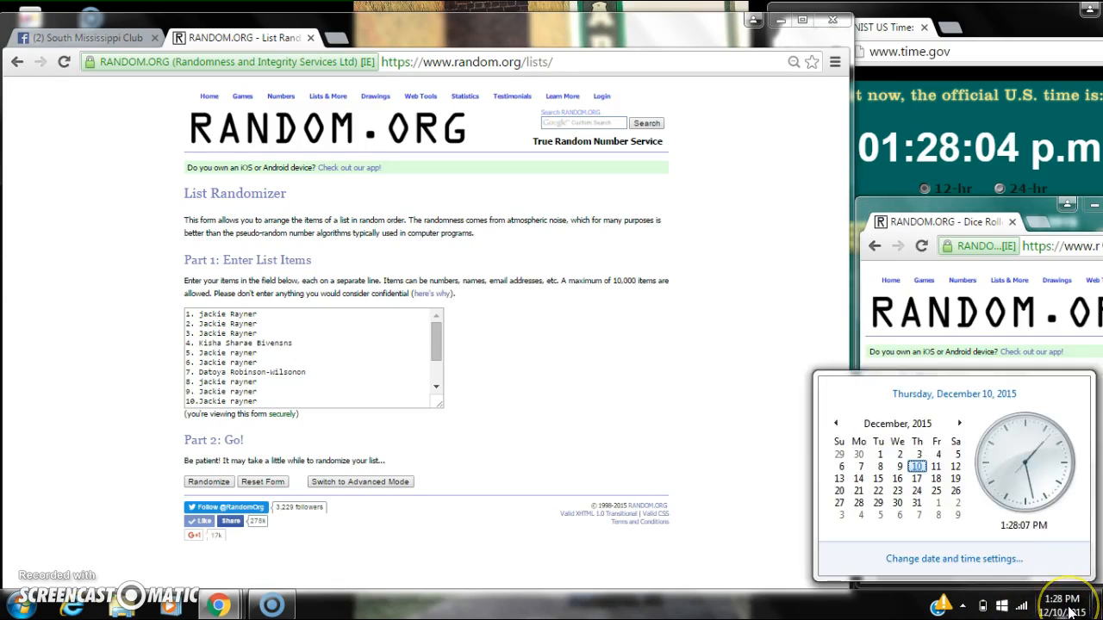
# Randomize the 15-name list and reshuffle it repeatedly toward the dice total of 7
pyautogui.click(207, 483)
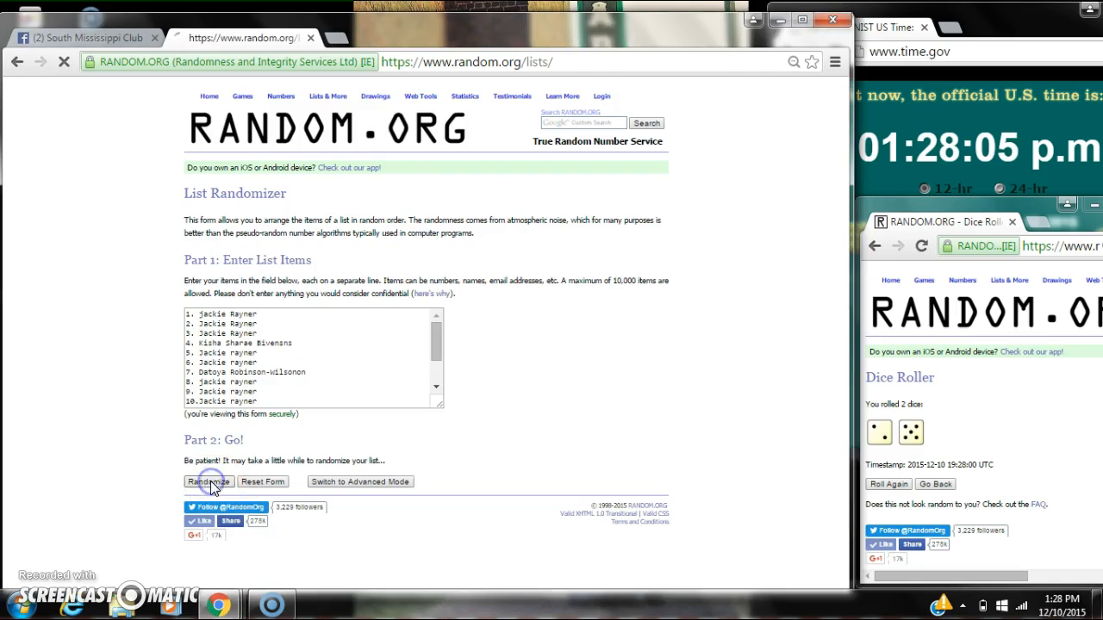
pyautogui.click(207, 482)
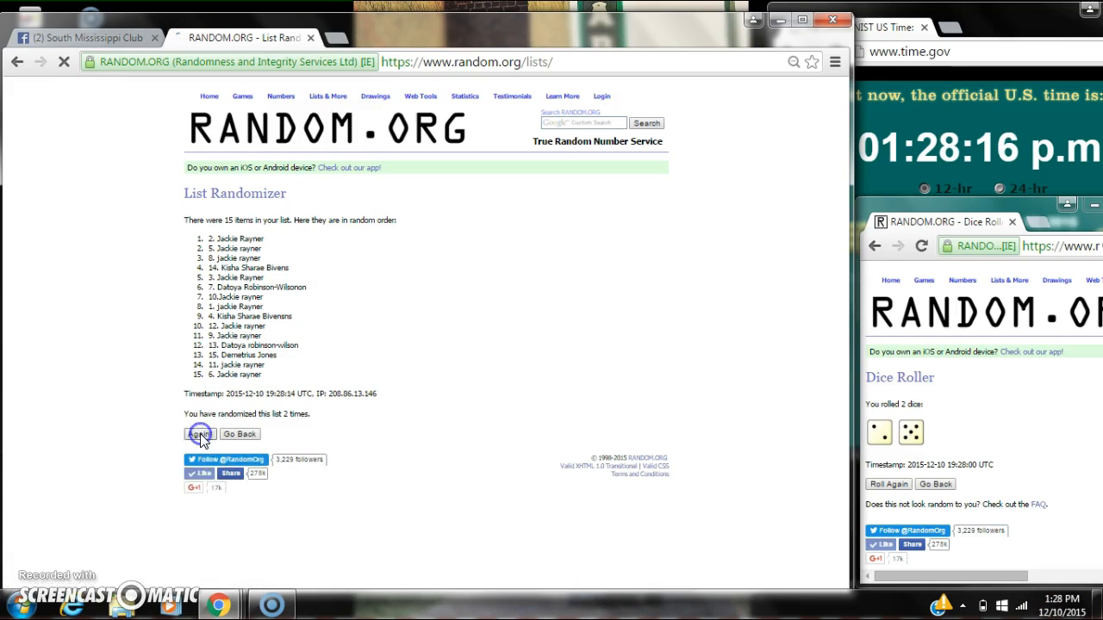
pyautogui.click(200, 434)
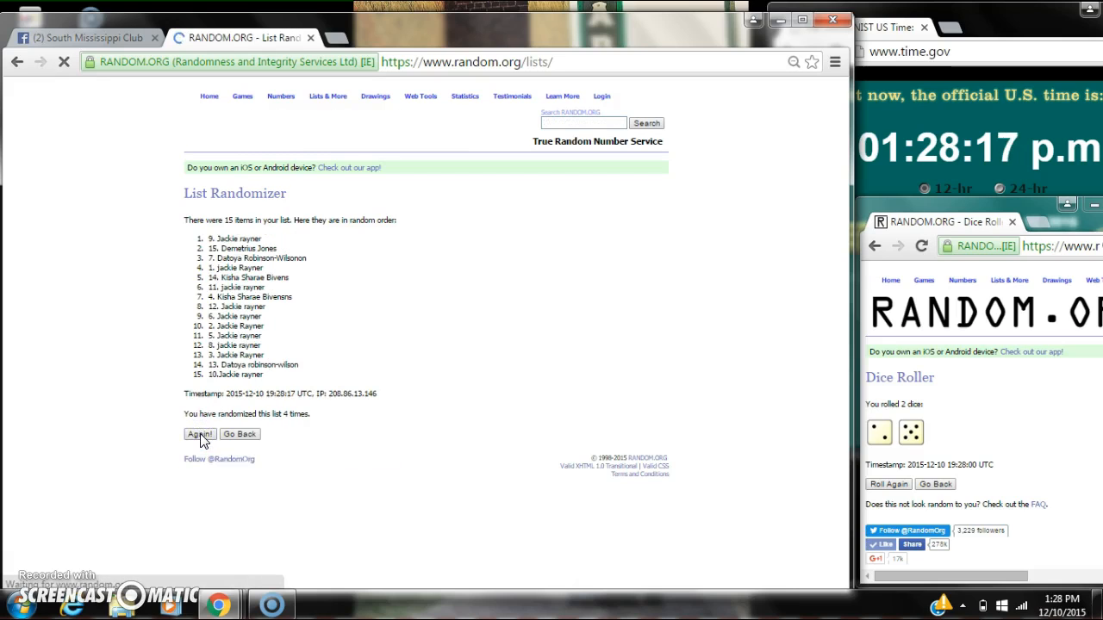
pyautogui.click(200, 435)
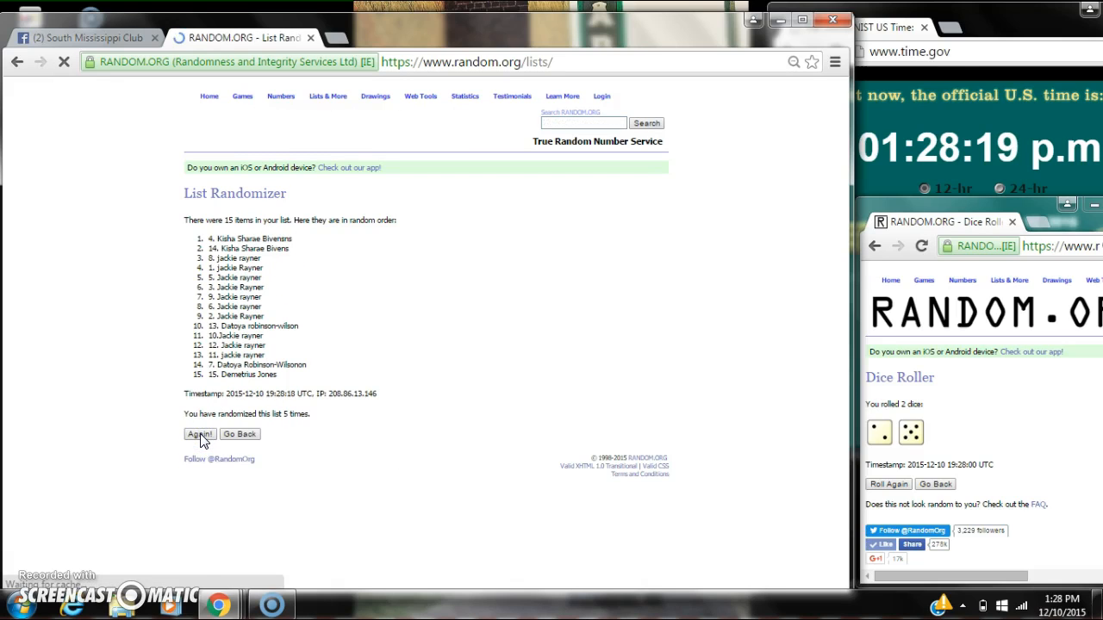
pyautogui.click(200, 434)
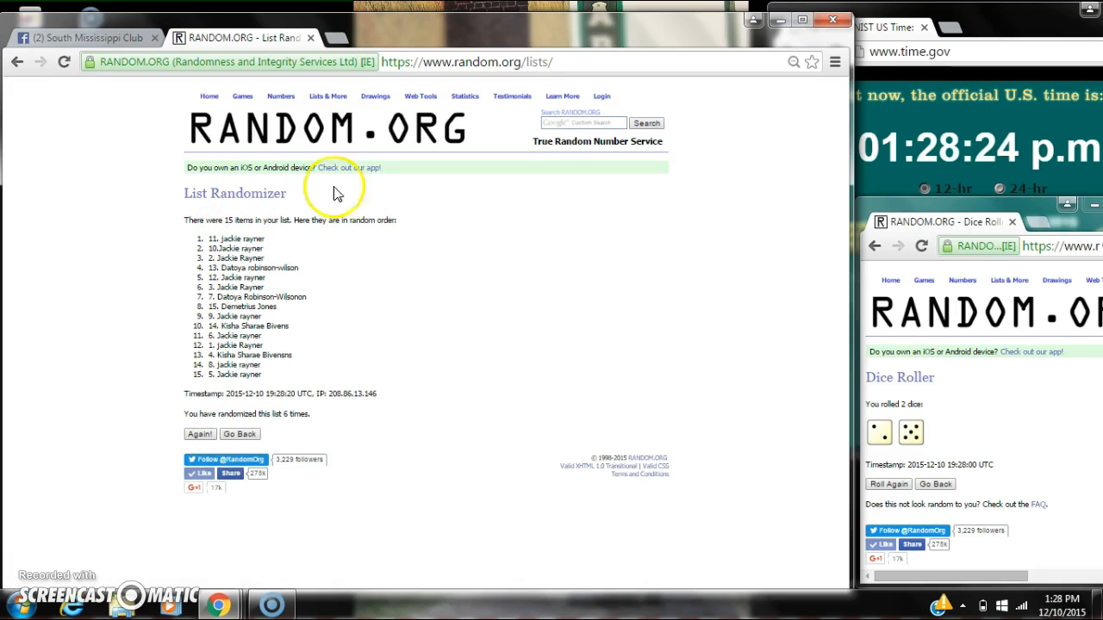
pyautogui.moveTo(302, 460)
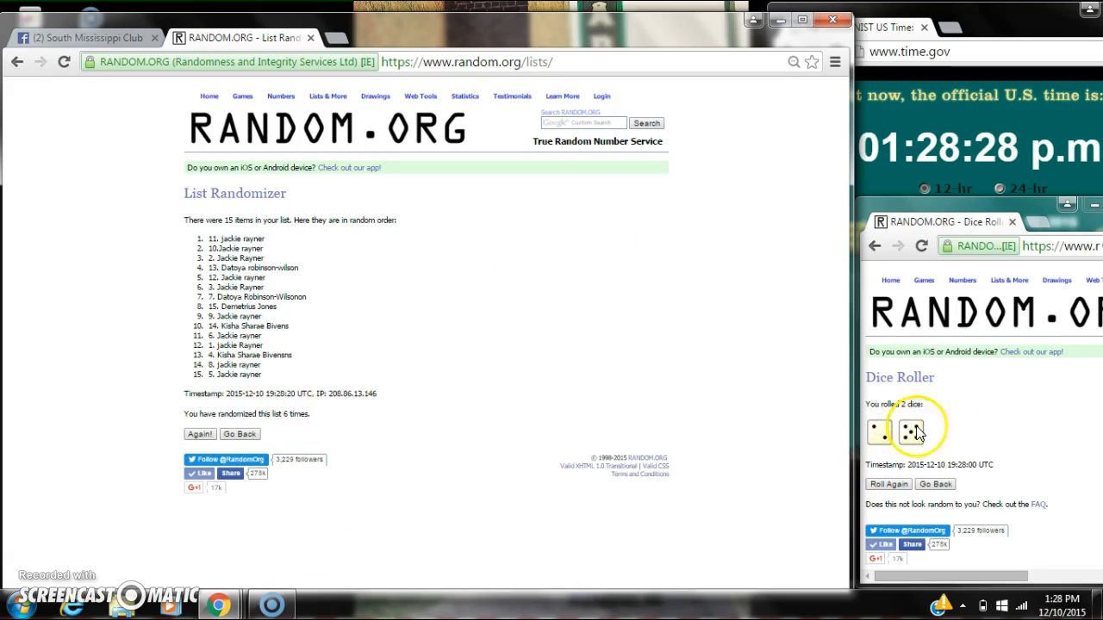
# Check the clock, complete the seventh shuffle and return to the Facebook thread
pyautogui.click(1068, 599)
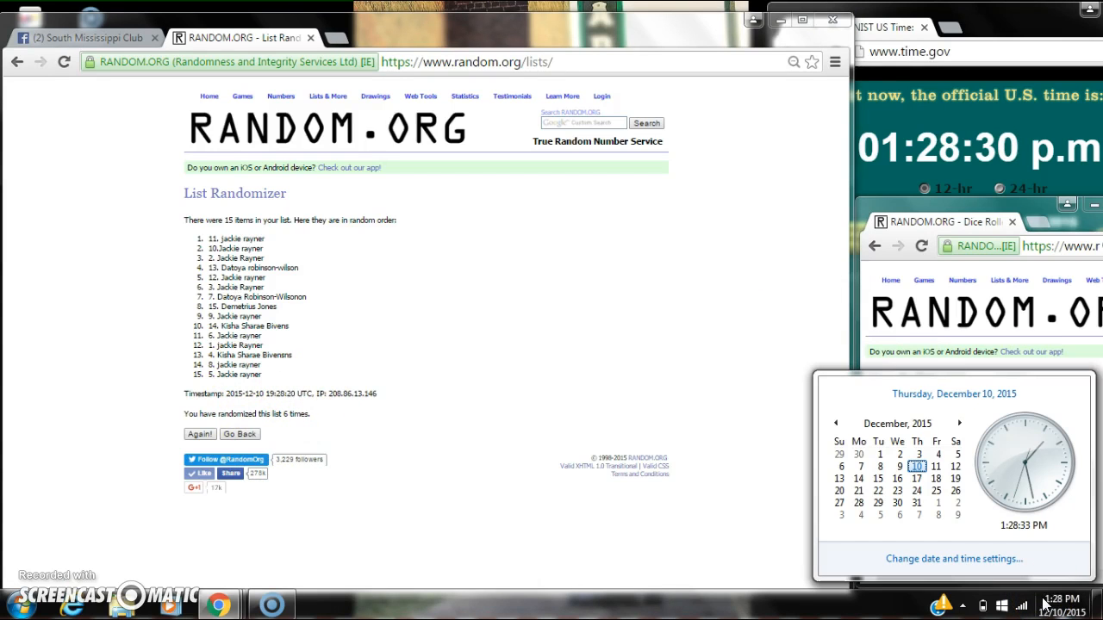
pyautogui.click(197, 434)
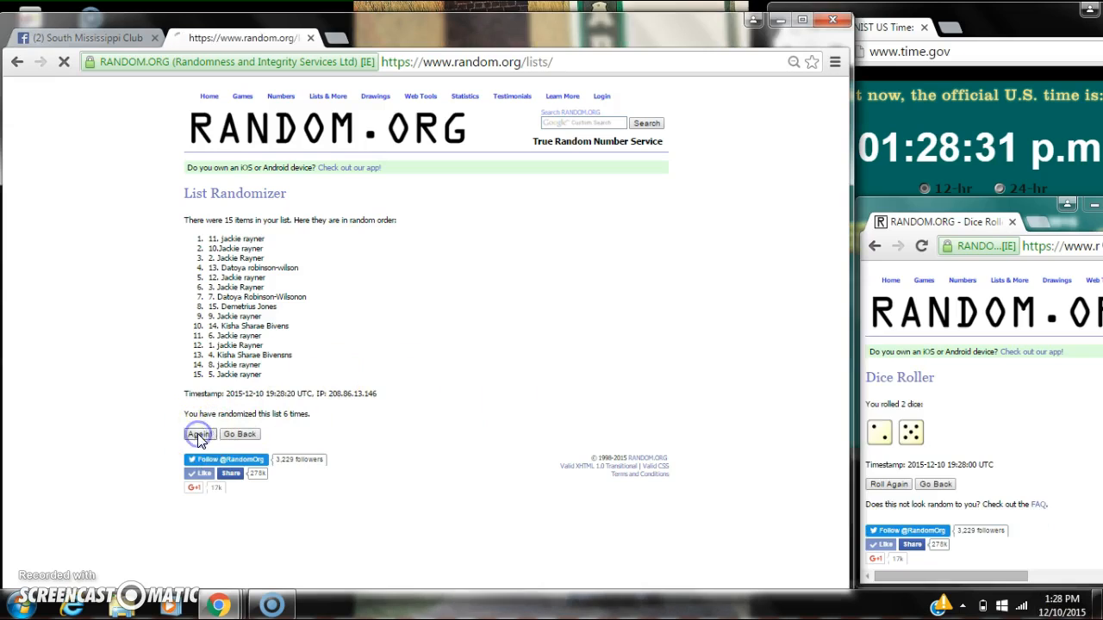
pyautogui.click(200, 434)
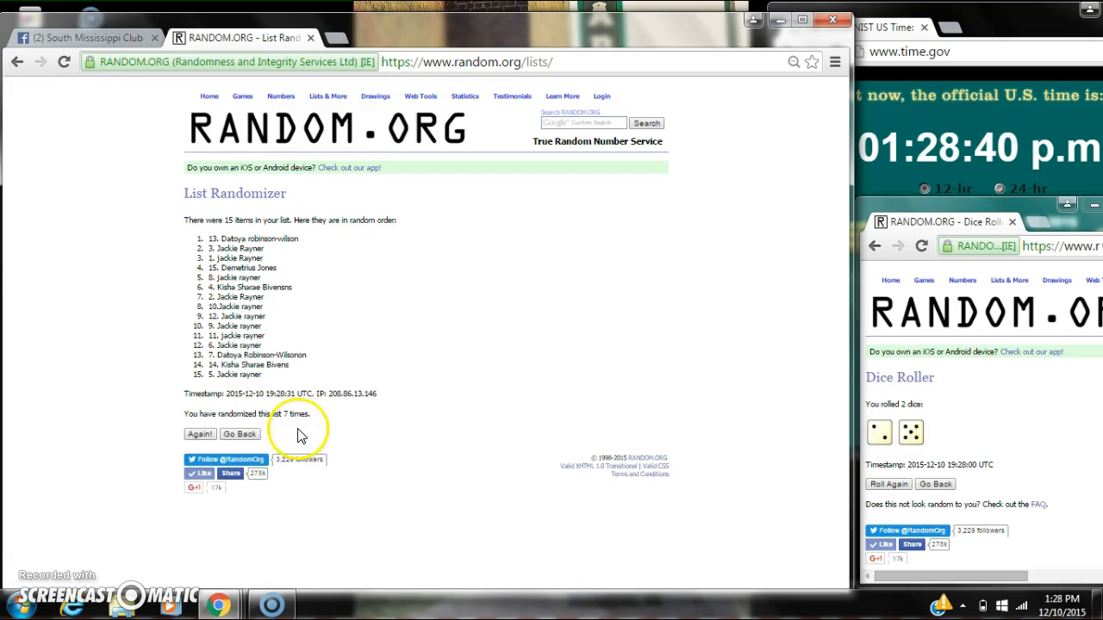
pyautogui.moveTo(923, 441)
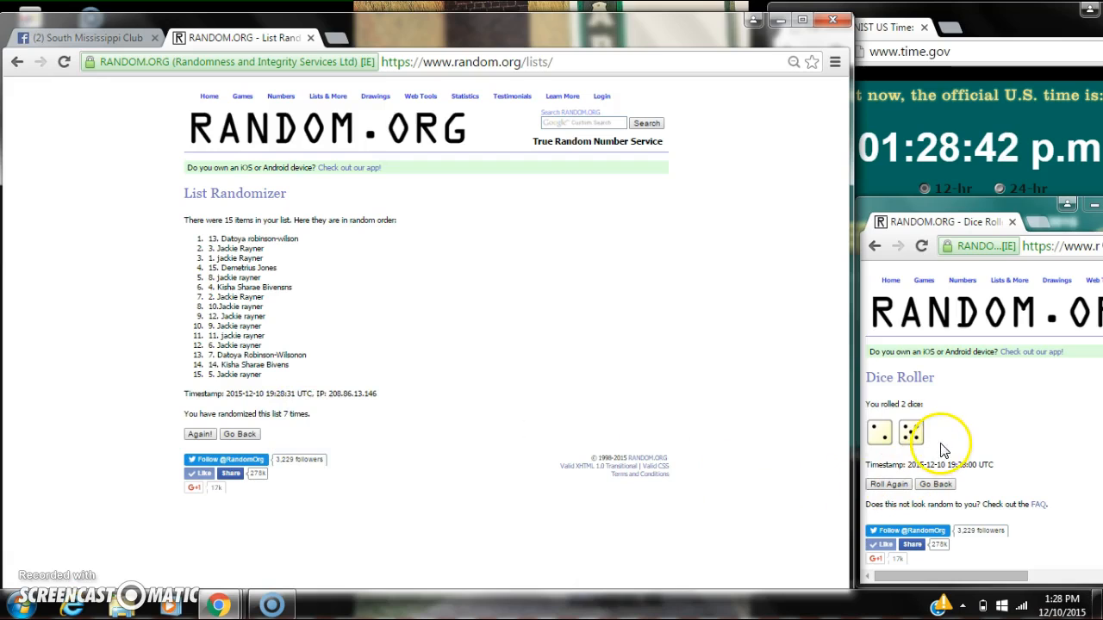
pyautogui.click(86, 38)
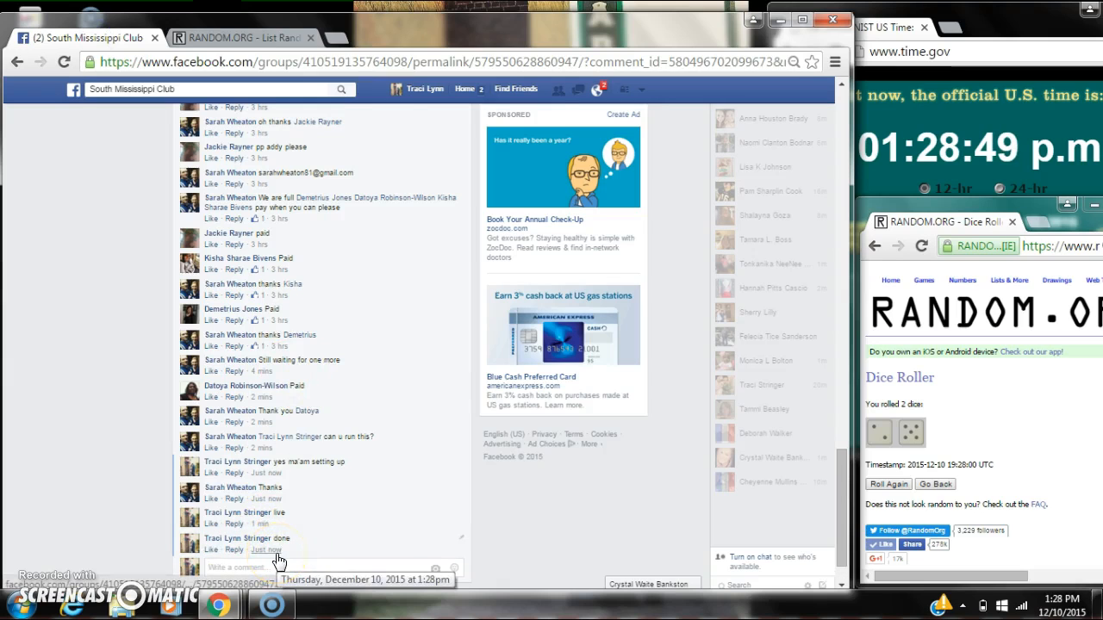
# Check the clock after commenting 'done' and return to the seven-times-shuffled list results
pyautogui.click(1058, 603)
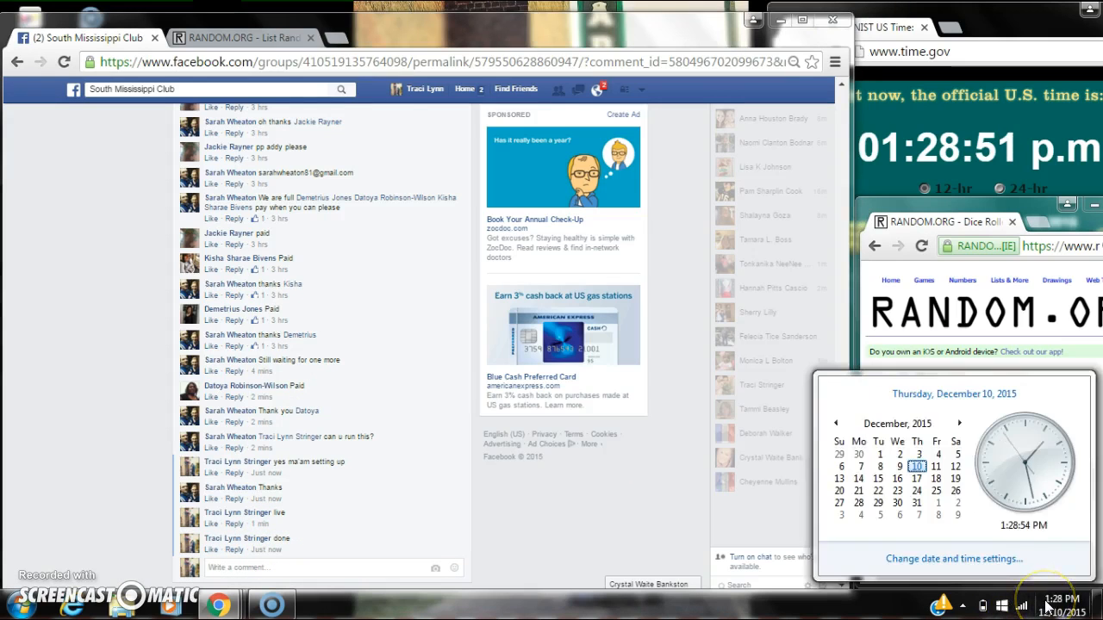
pyautogui.click(250, 38)
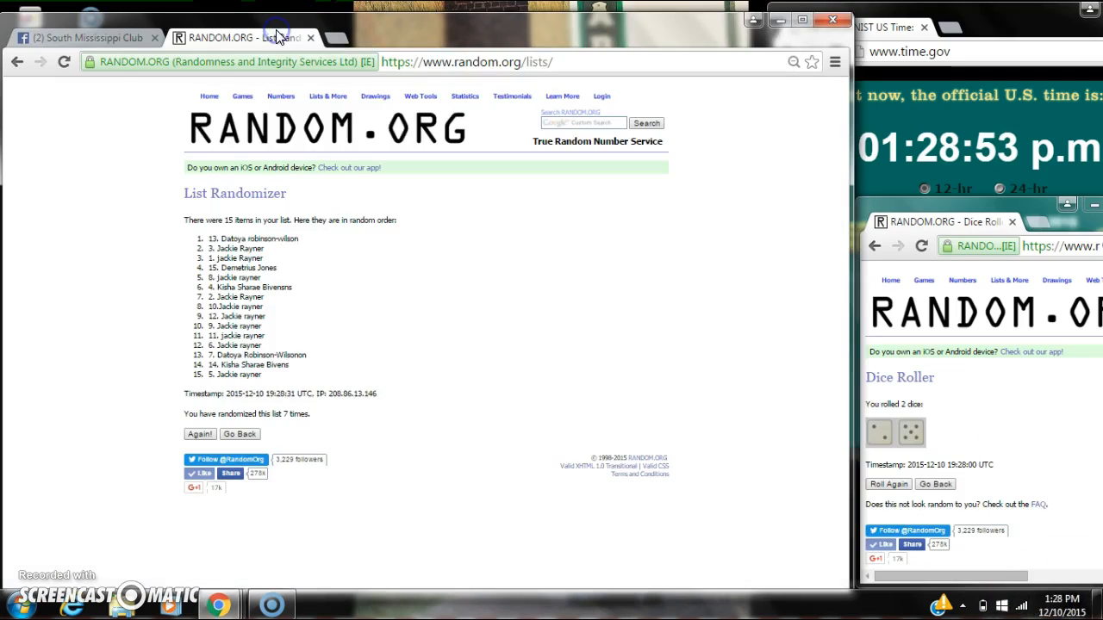